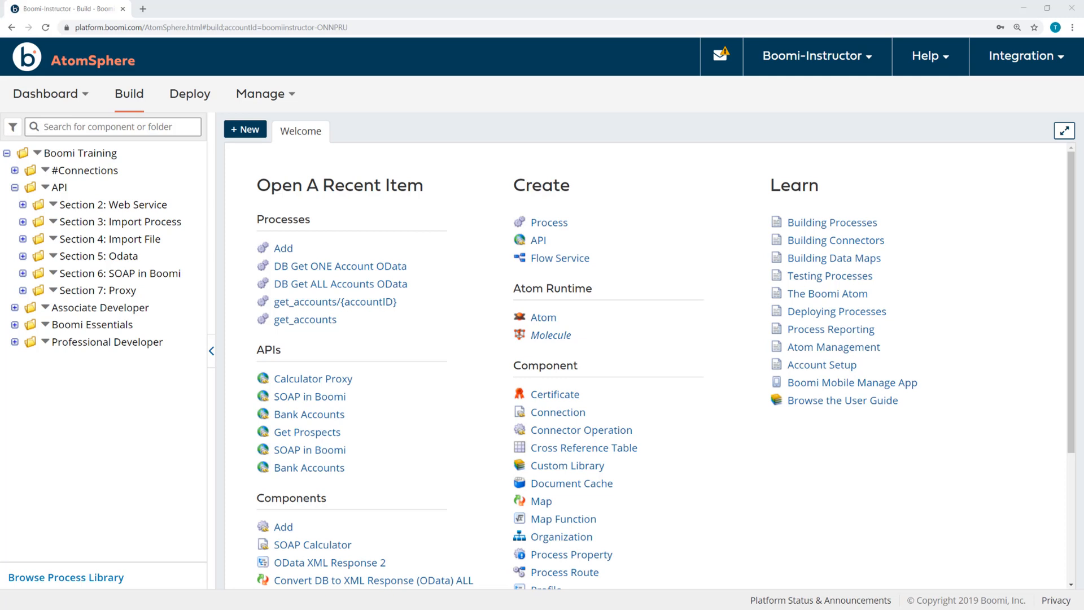
mouse_move(576, 205)
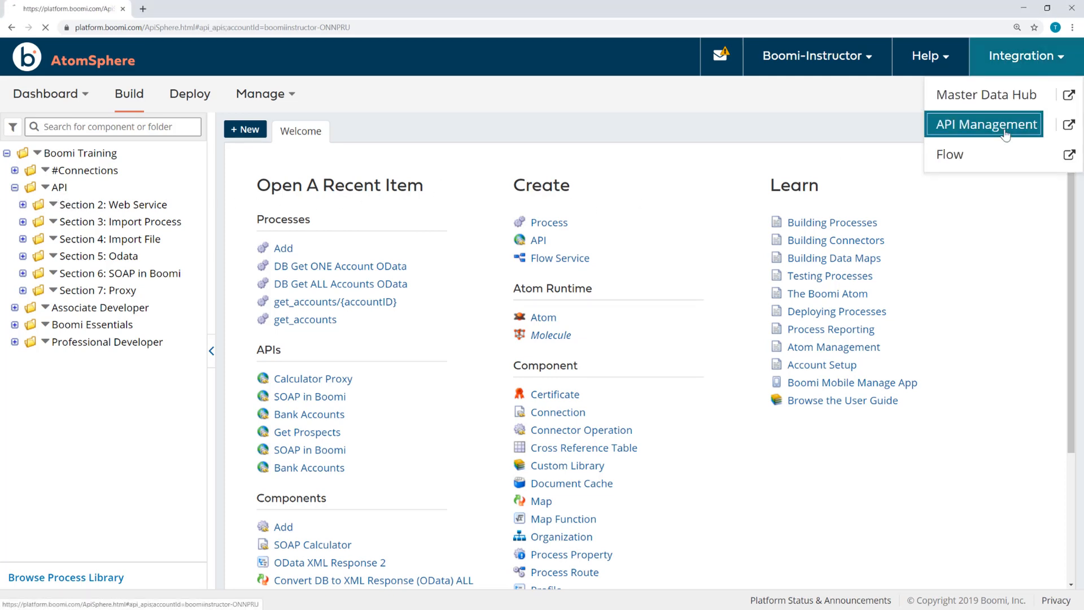
- Switch to the API Management area to see the Deployed APIs list
left_click(985, 124)
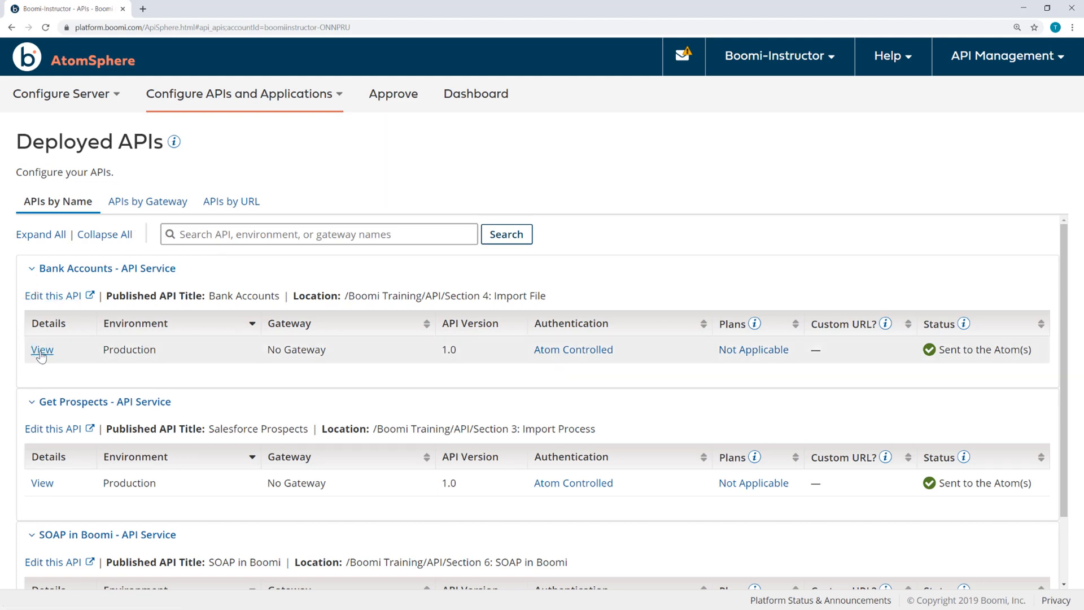
- View the Bank Accounts production deployment and show its REST information
left_click(41, 349)
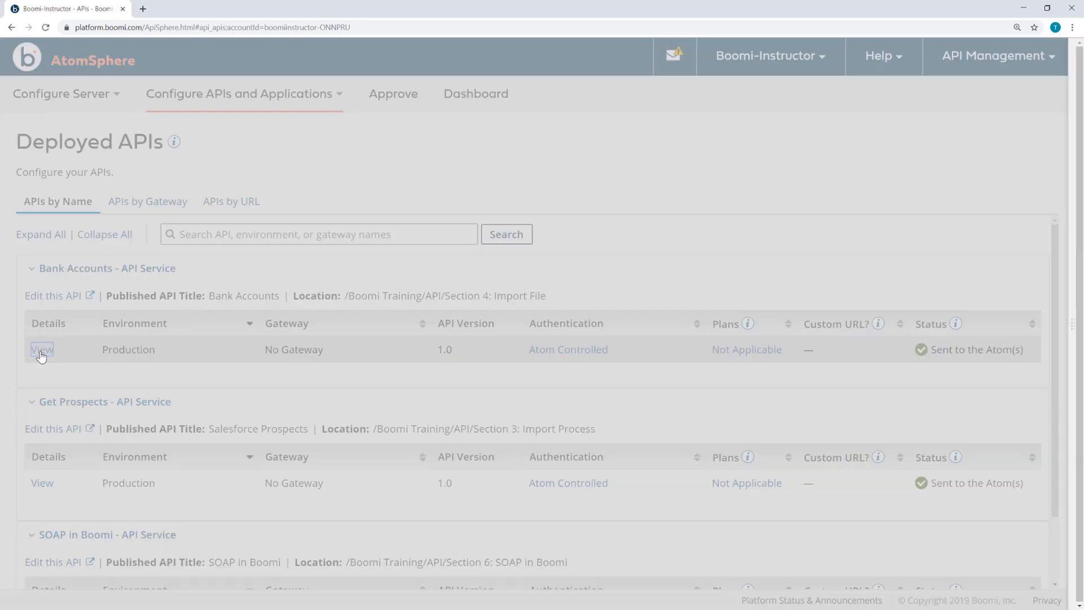
left_click(42, 349)
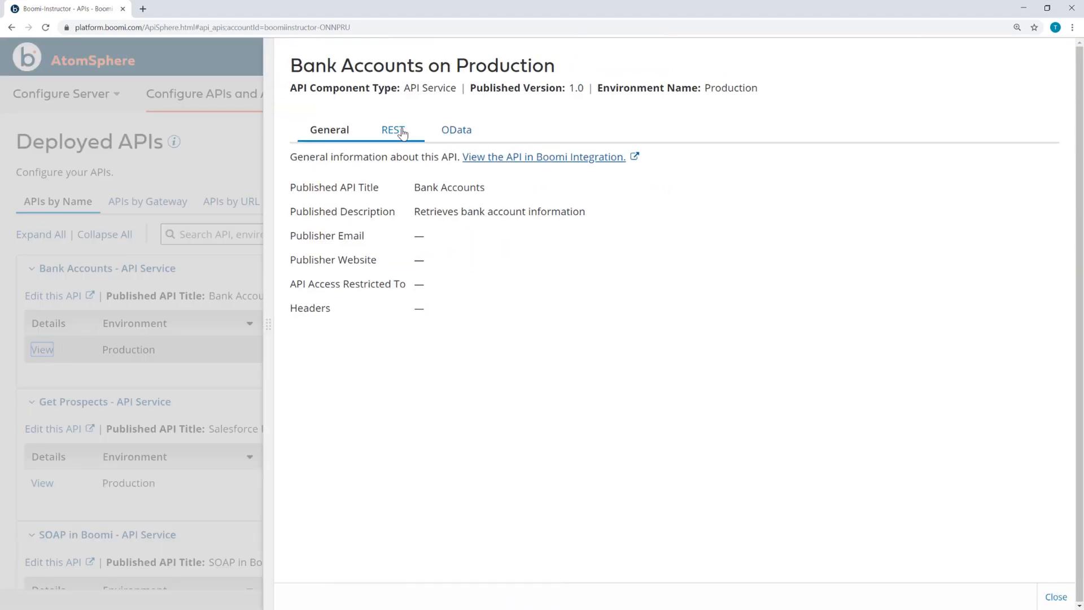
left_click(393, 129)
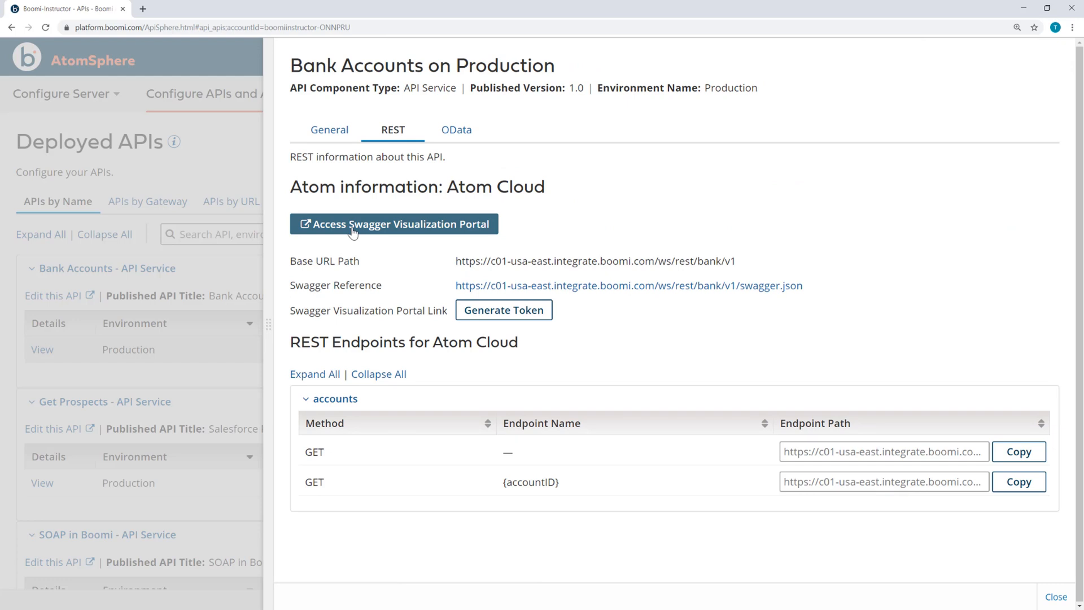
- Launch the Swagger Visualization Portal for Bank Accounts with the chosen user's credentials
left_click(393, 223)
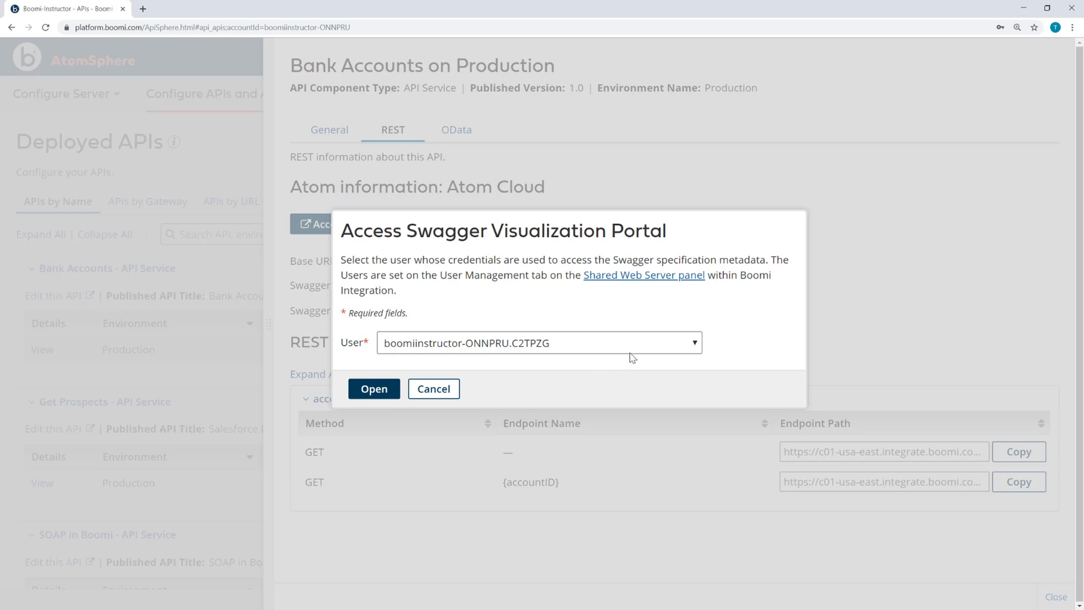
left_click(540, 343)
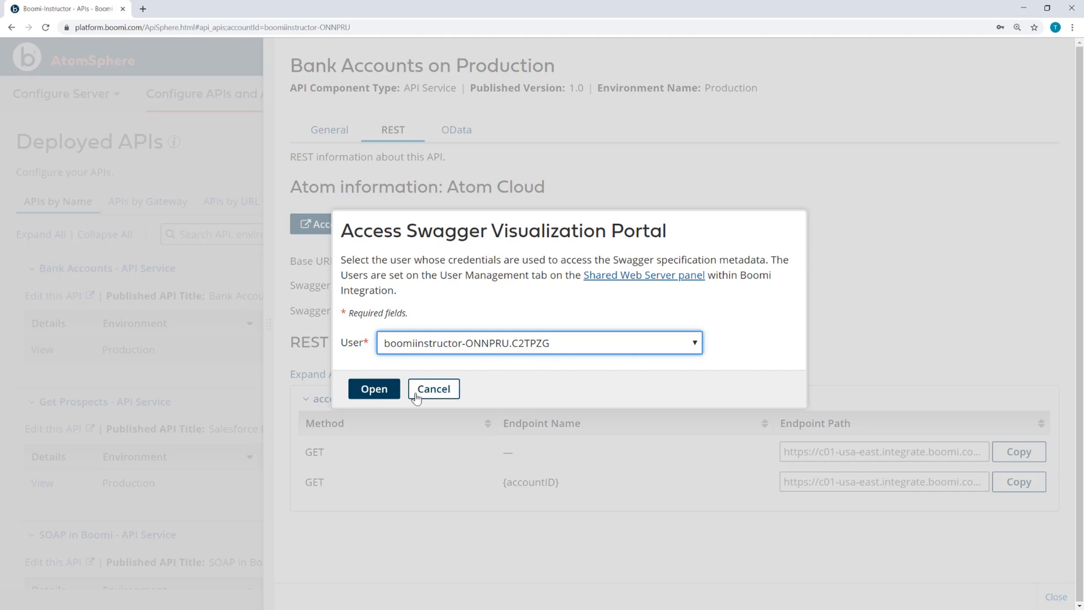
left_click(374, 389)
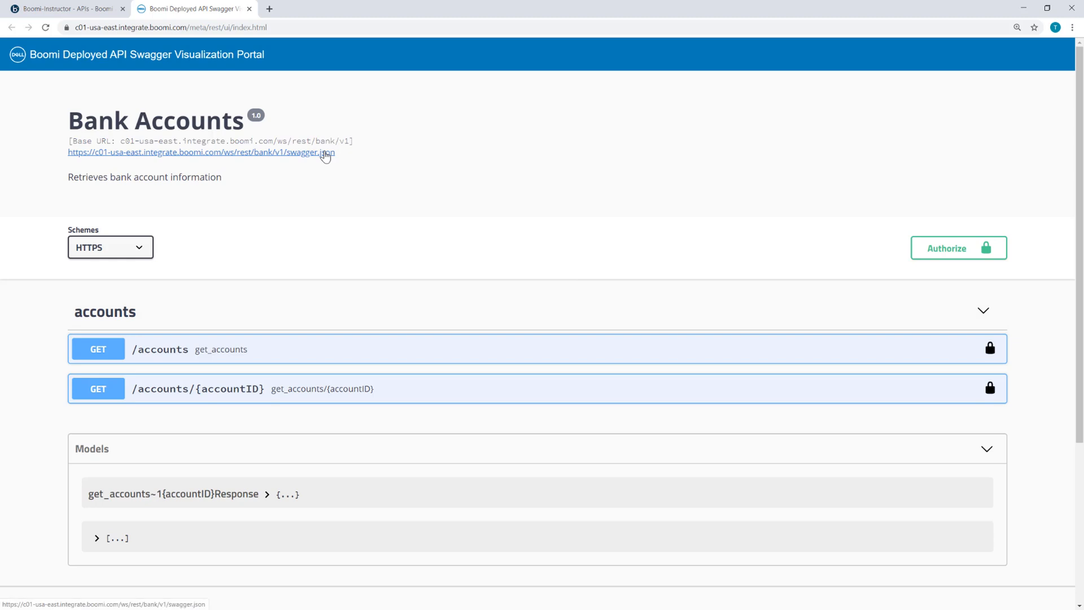
mouse_move(338, 142)
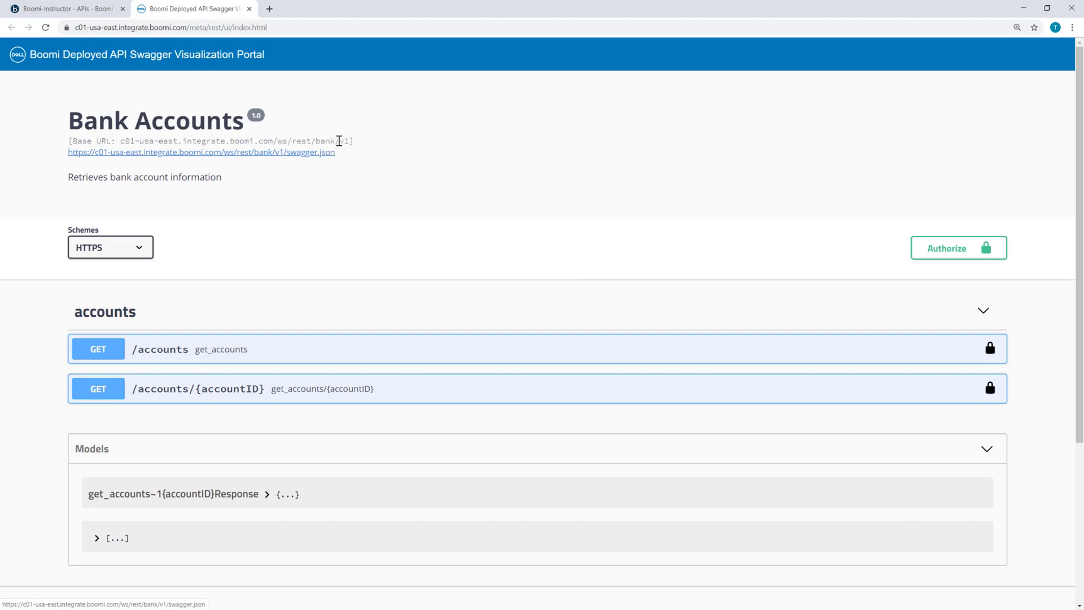
mouse_move(553, 185)
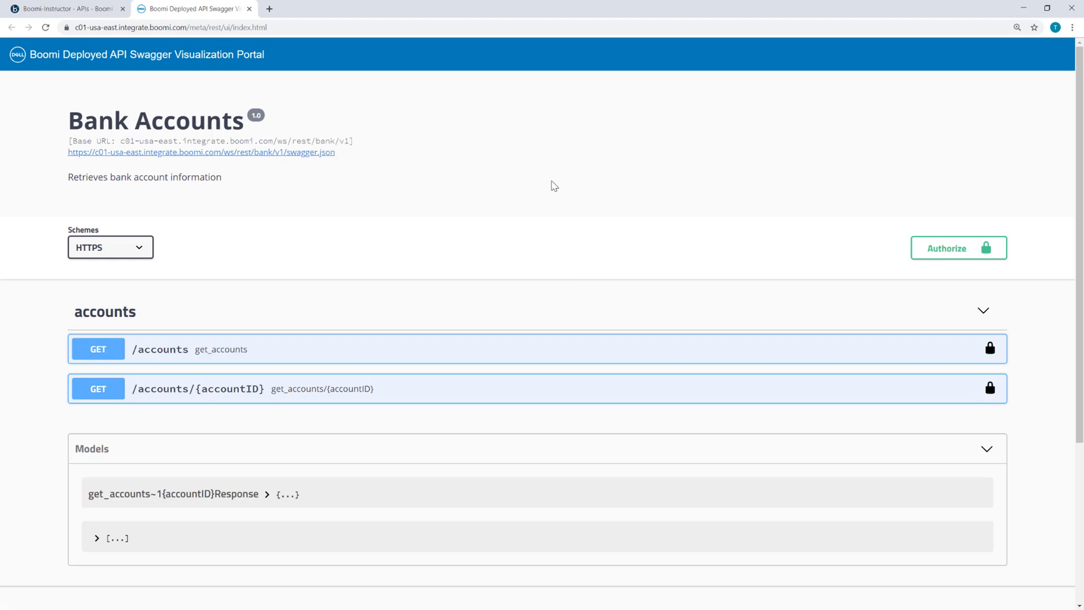
- Check the available basic authorization for the chosen user and dismiss the window
left_click(959, 247)
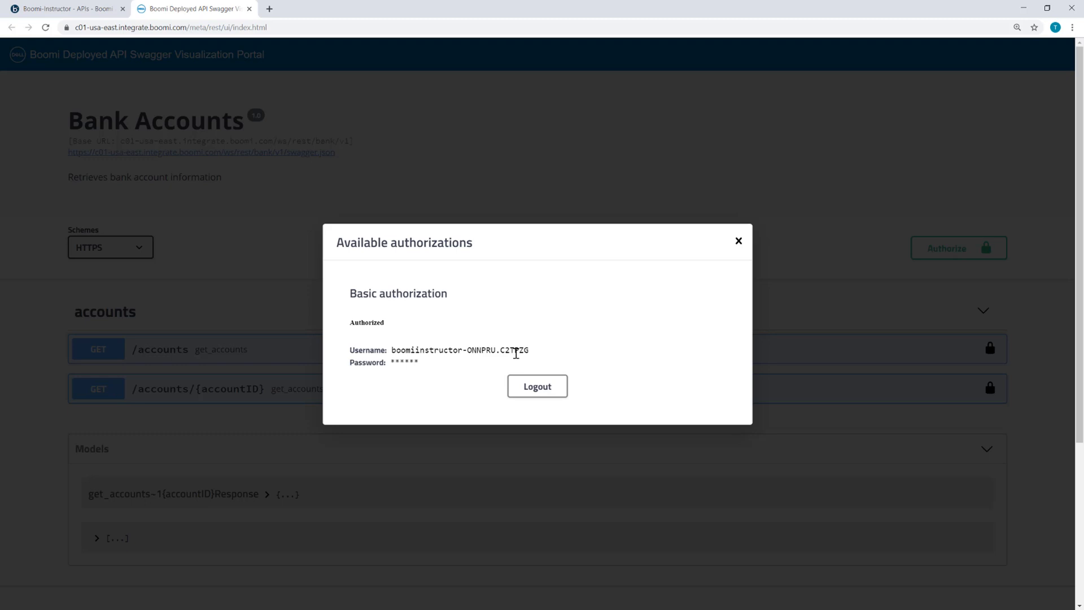
left_click(738, 241)
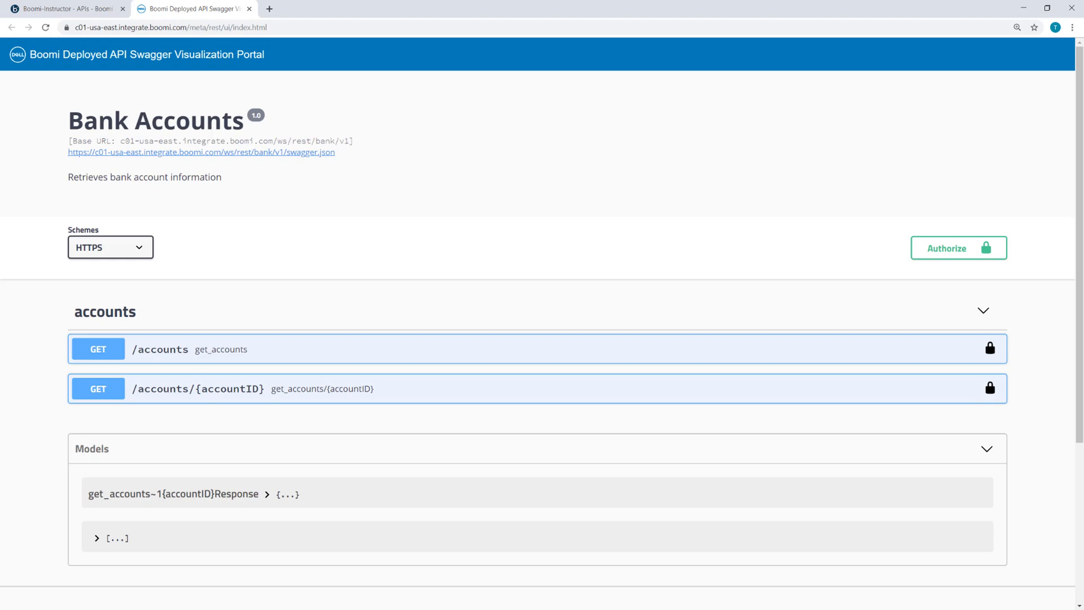
mouse_move(7, 269)
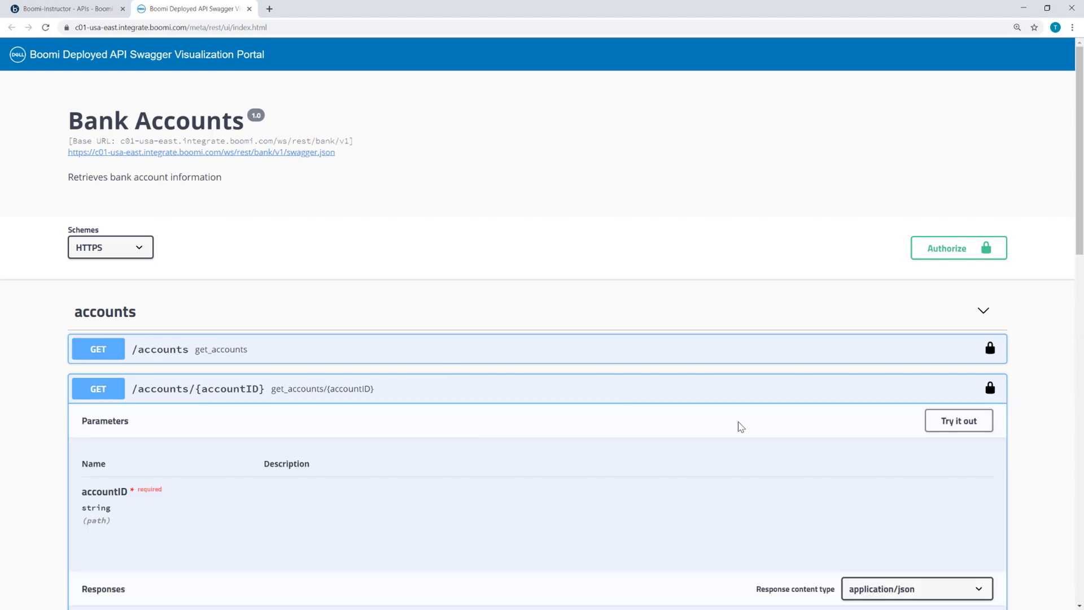
mouse_move(1039, 284)
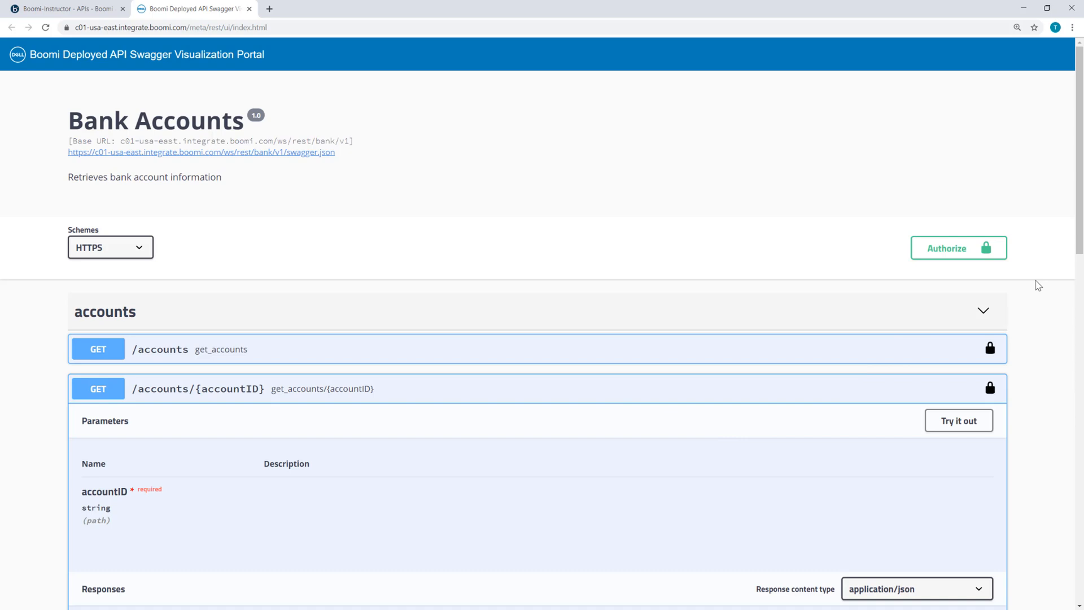
- Try out GET /accounts/{accountID} with accountID 12345678 entered
scroll("down", 3)
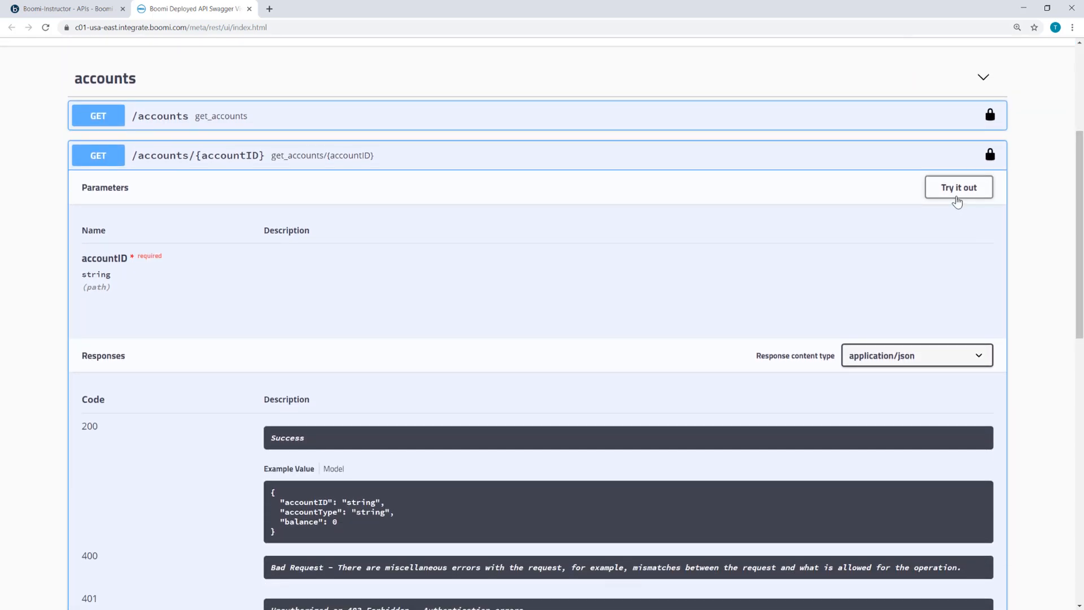
left_click(959, 187)
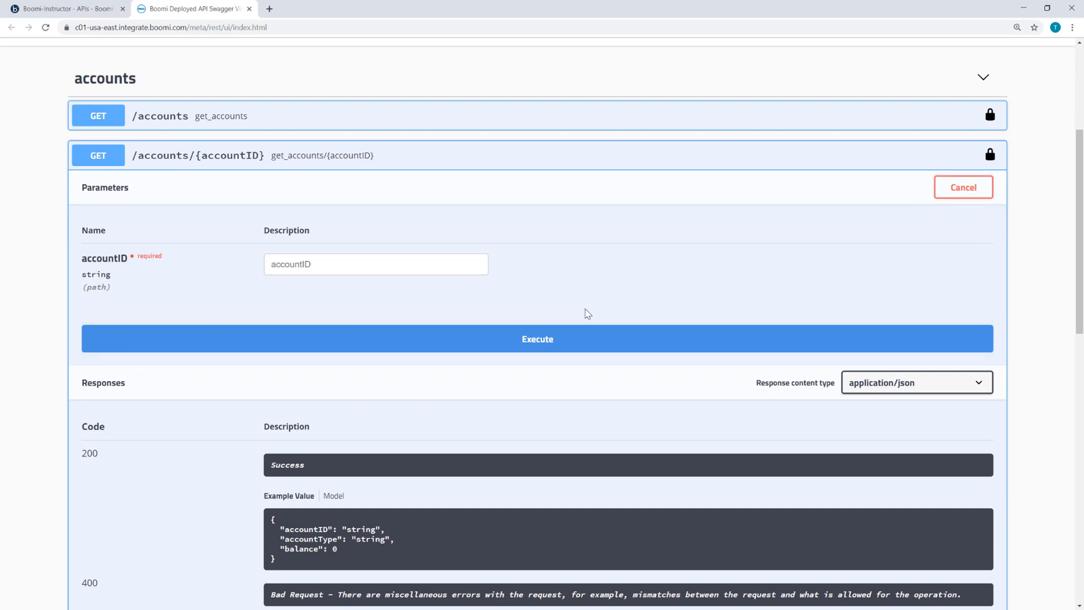
left_click(375, 264)
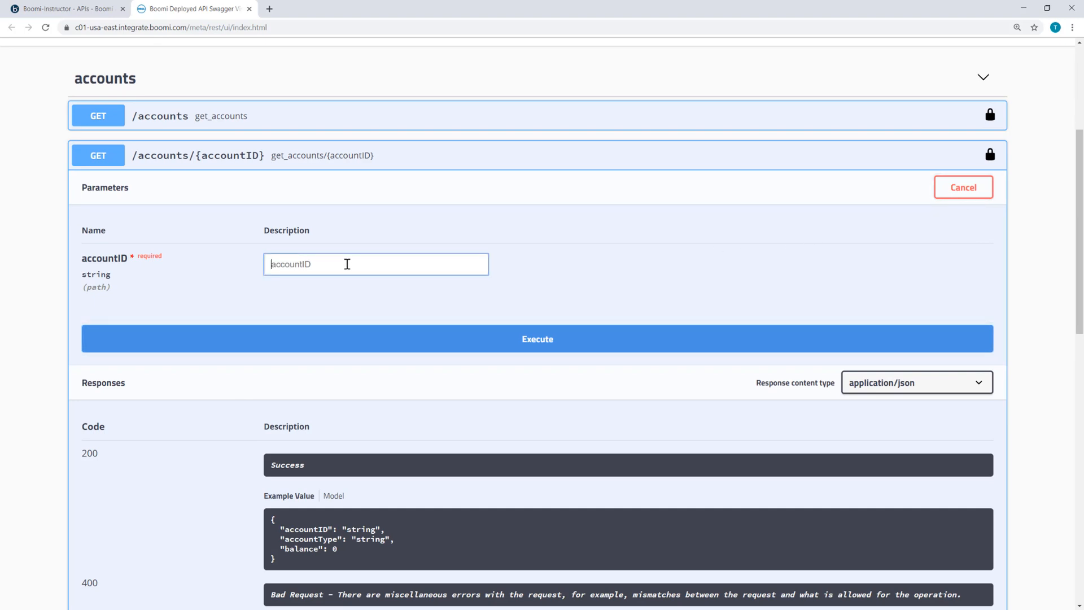
type("12345678")
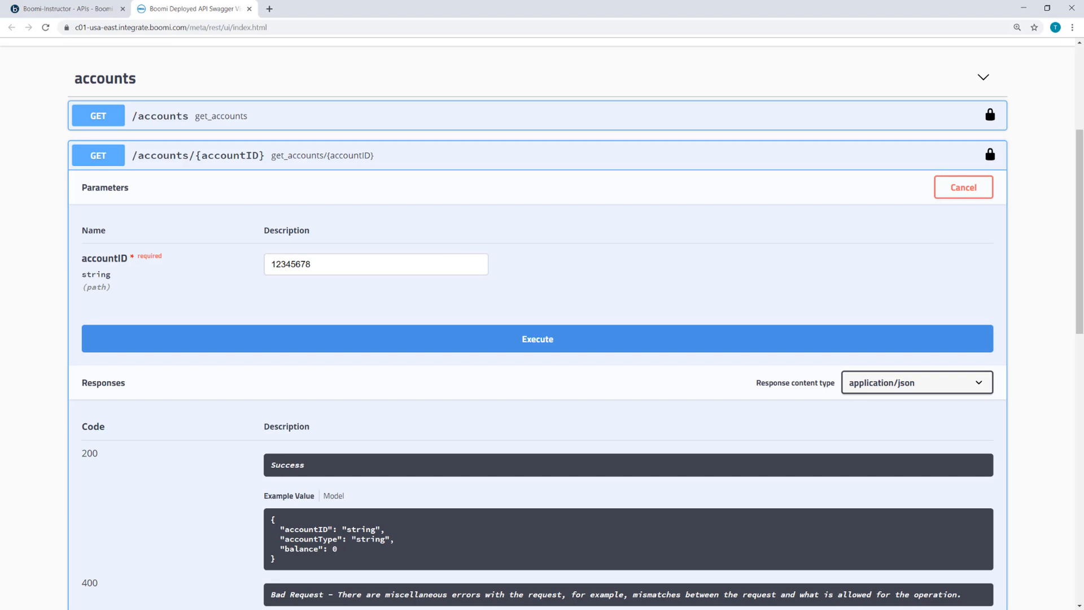
mouse_move(354, 368)
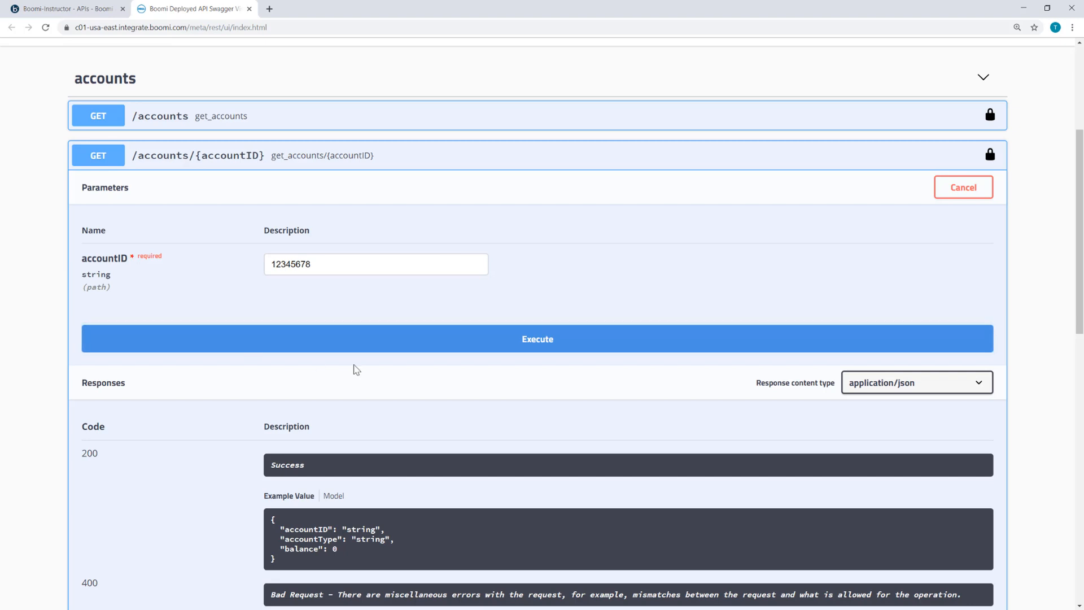
mouse_move(586, 339)
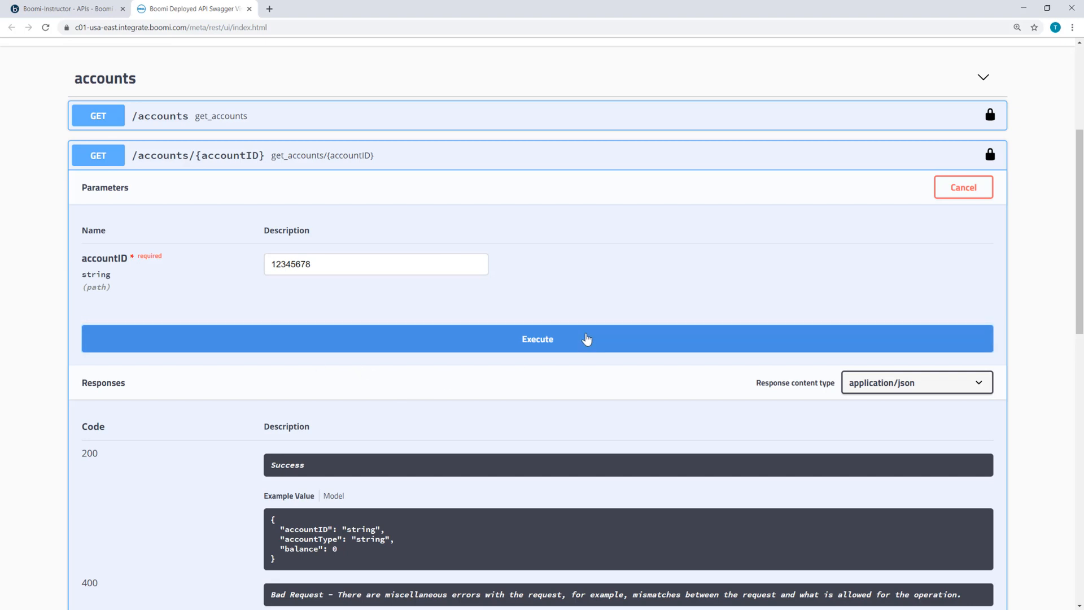
- Execute the lookup and review the 200 response: Checking account, balance 7495
left_click(538, 339)
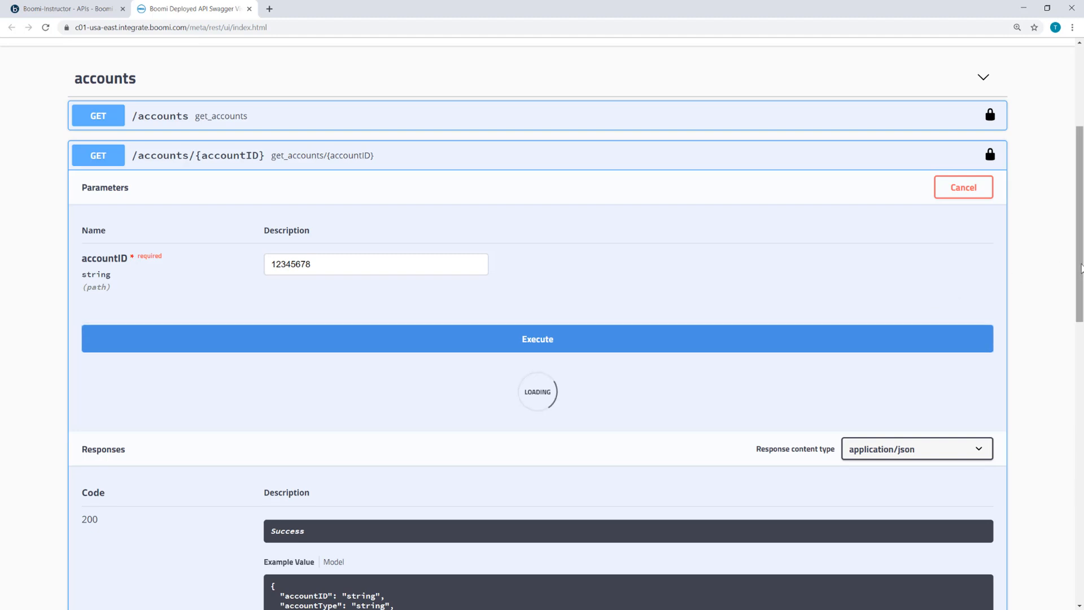
scroll("down", 3)
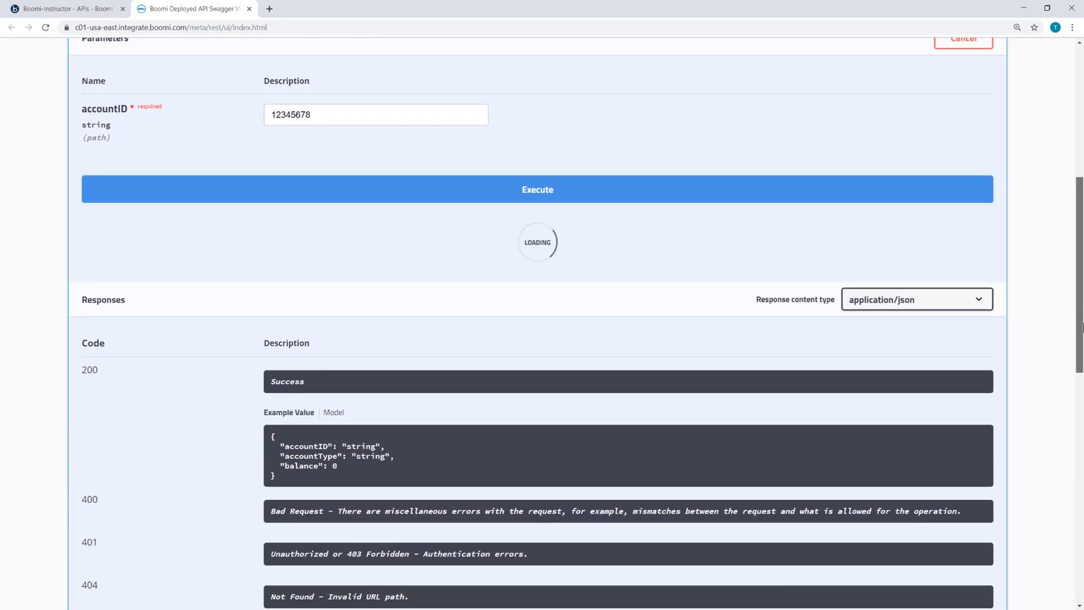
left_click(538, 189)
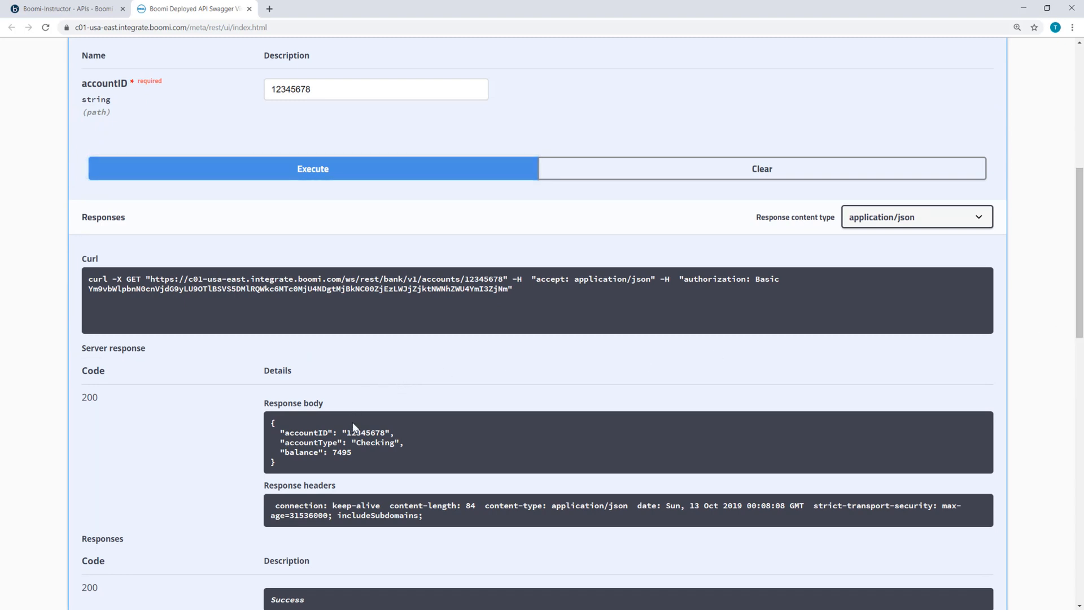
mouse_move(88, 408)
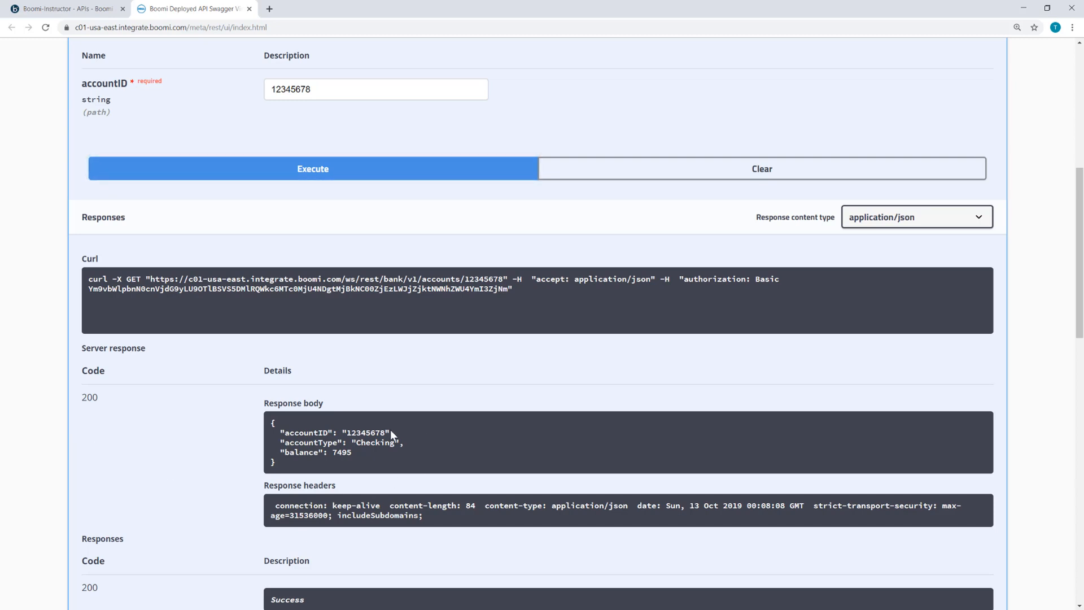
mouse_move(371, 468)
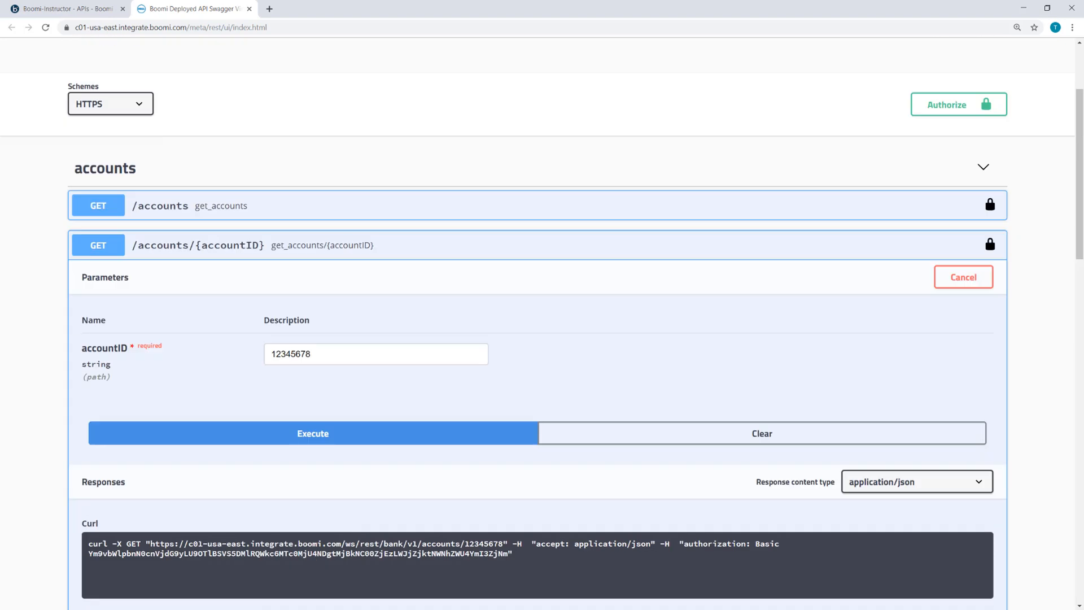
left_click(311, 433)
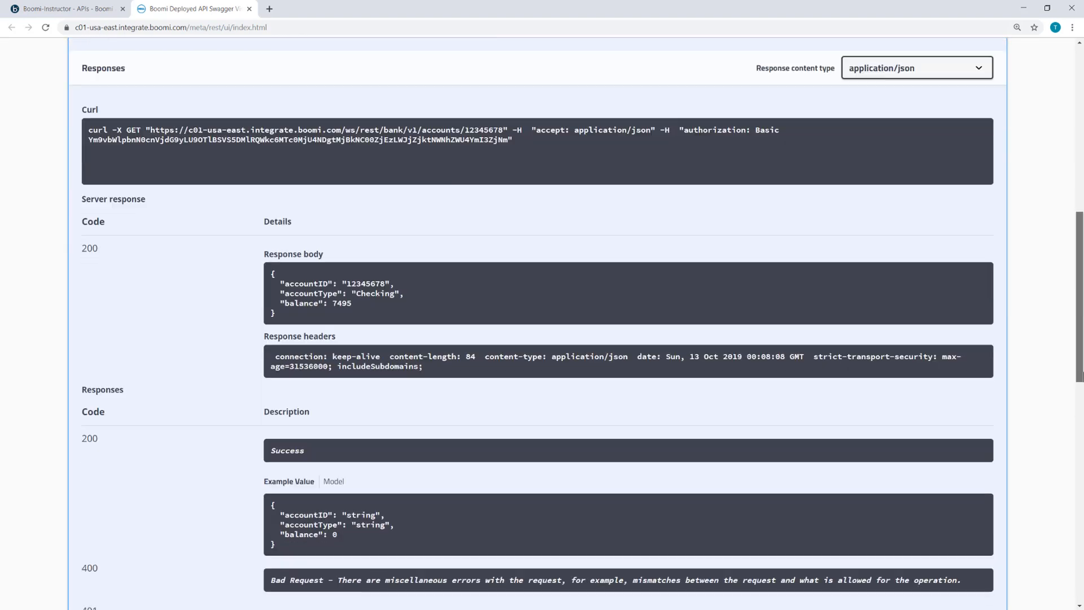
scroll("down", 3)
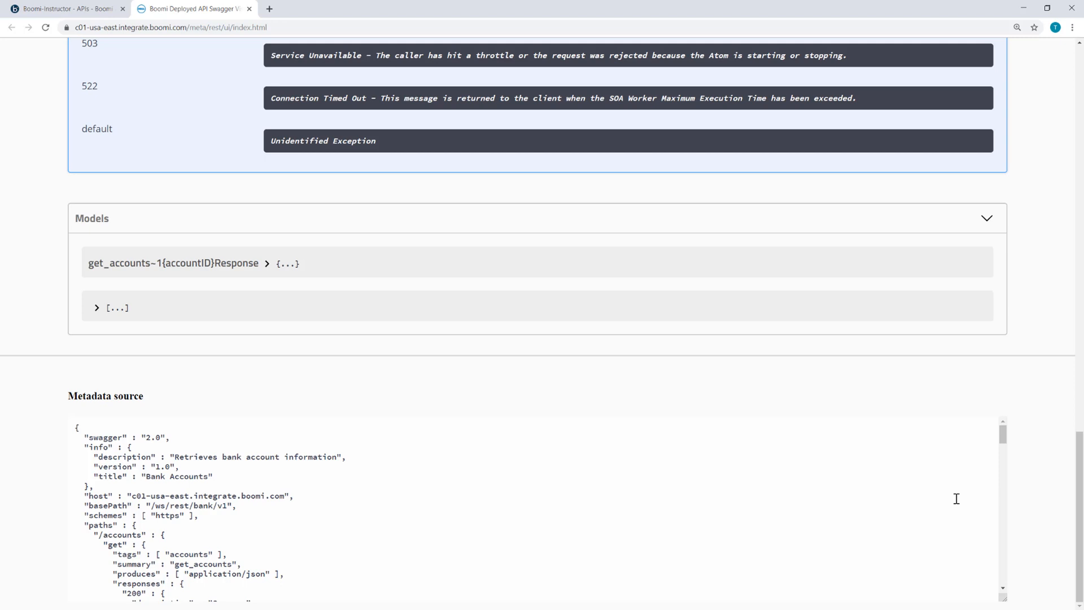
mouse_move(976, 475)
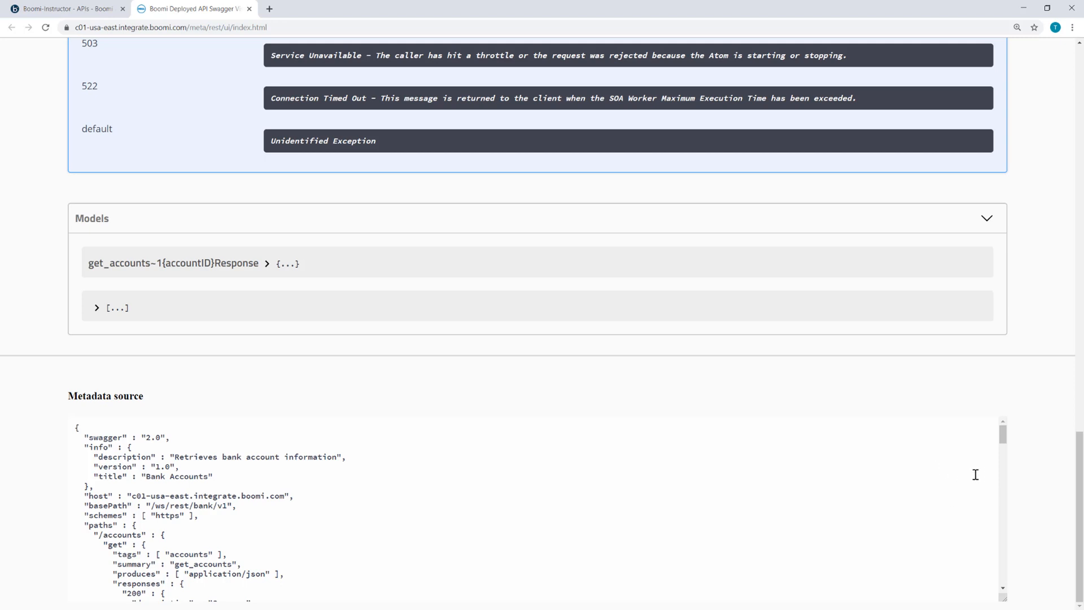
scroll("down", 3)
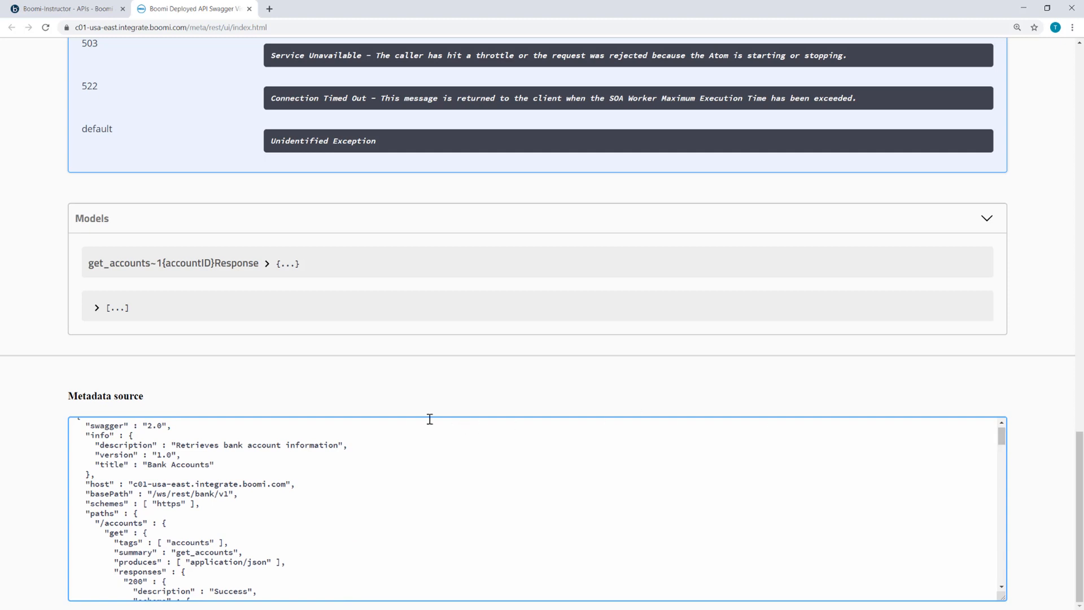
mouse_move(98, 466)
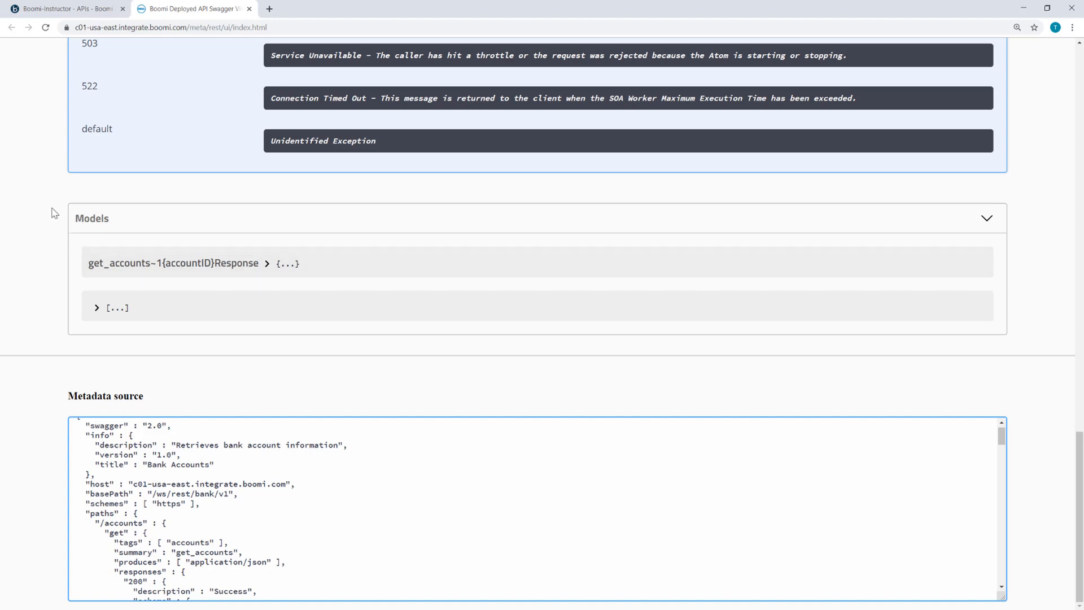
- Generate a token for the Bank Accounts Swagger Visualization Portal link and copy it
left_click(66, 9)
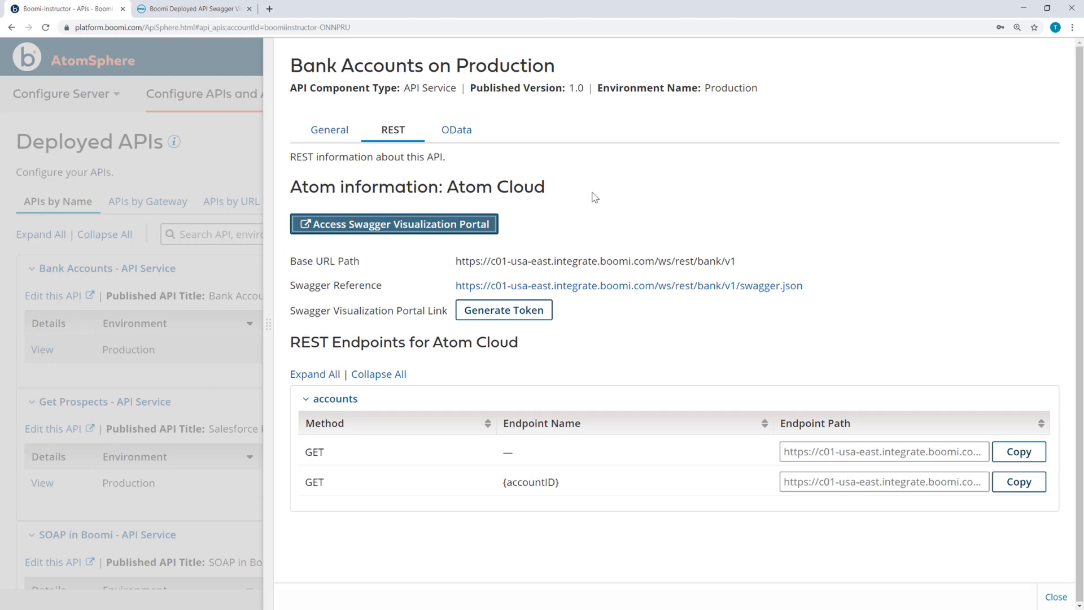
mouse_move(443, 313)
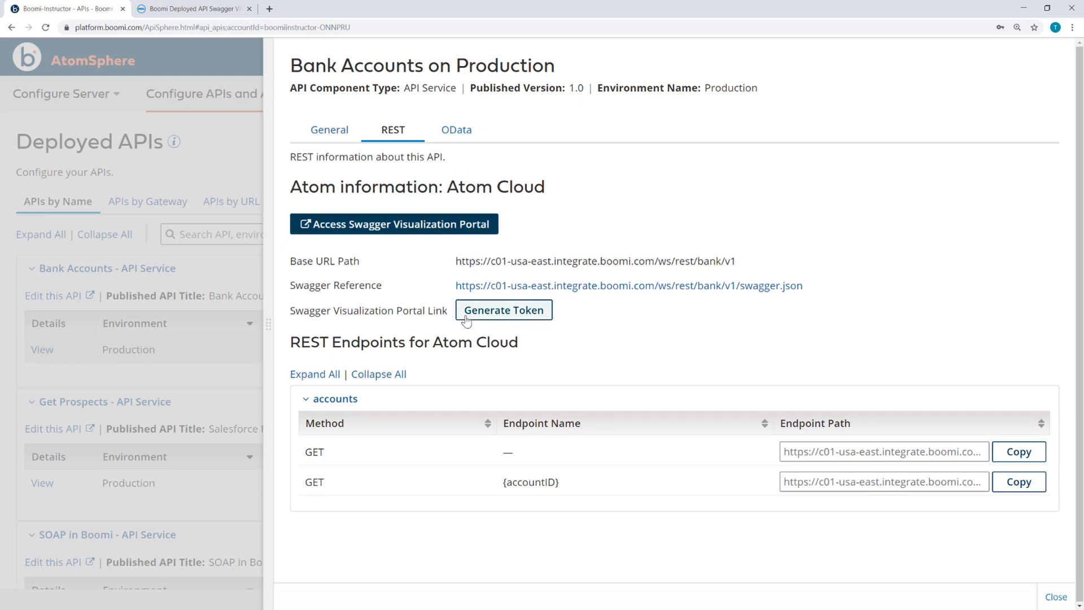
left_click(504, 309)
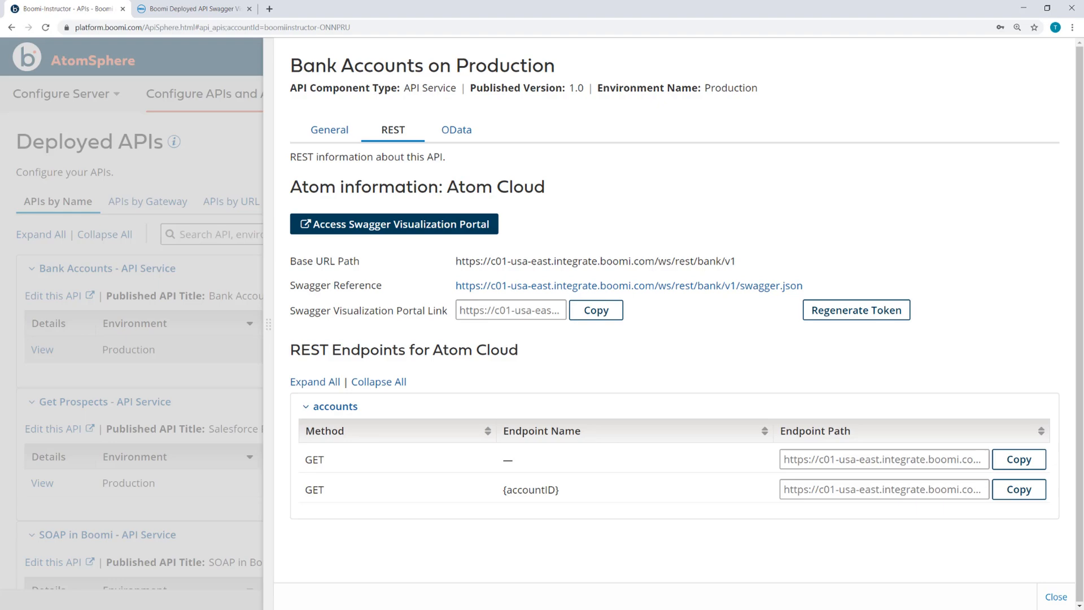
left_click(393, 224)
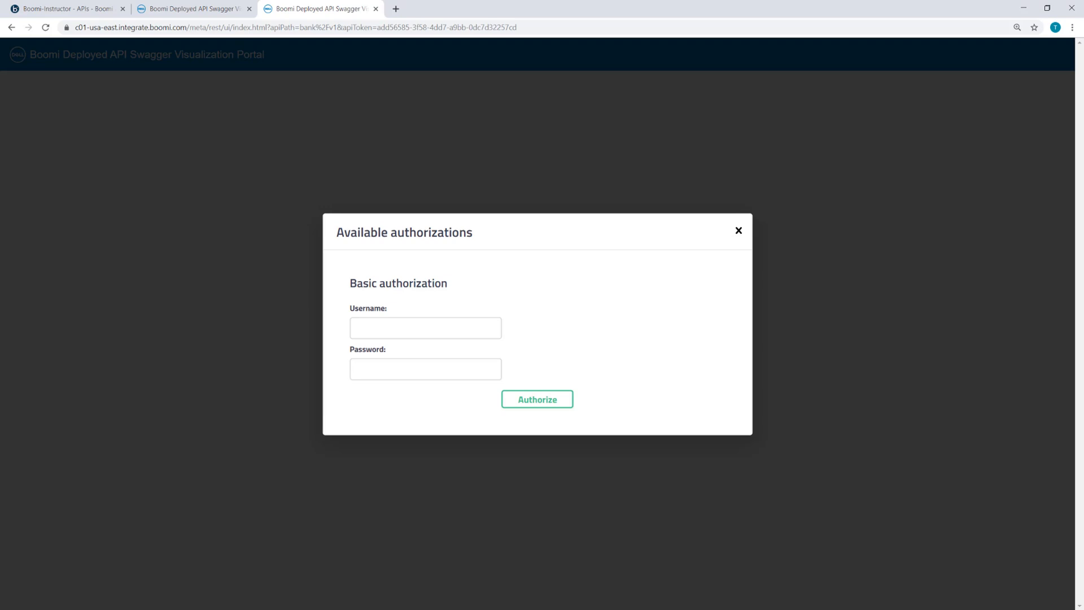
- Authorize with username boomiinstructor-ONNPRU.C2TPZG and dismiss the save-password prompt
type("boomiinstructor-ONNPRU.C2TPZG")
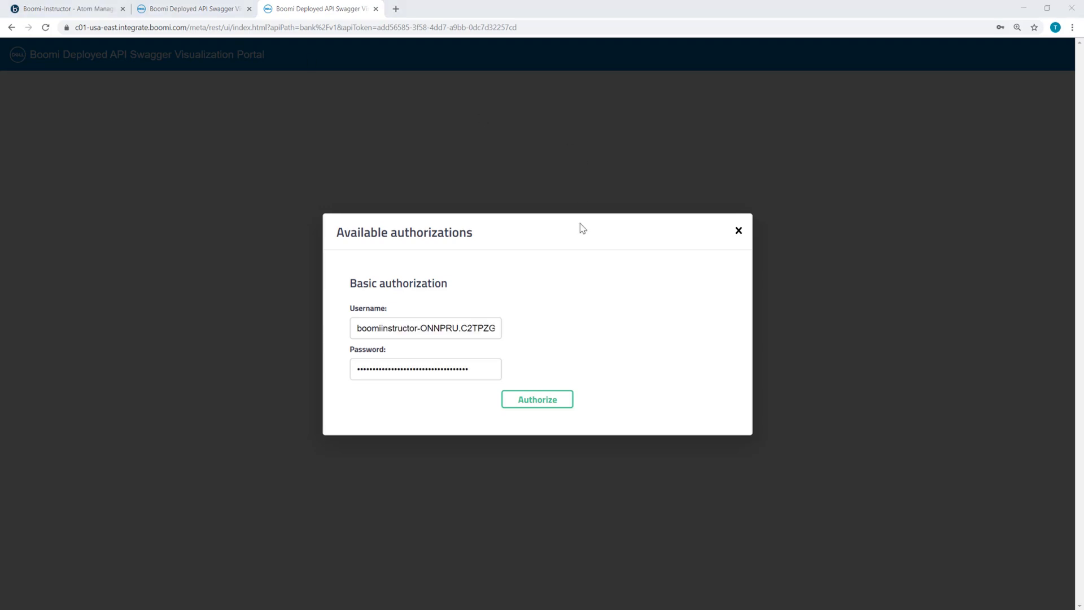
left_click(537, 398)
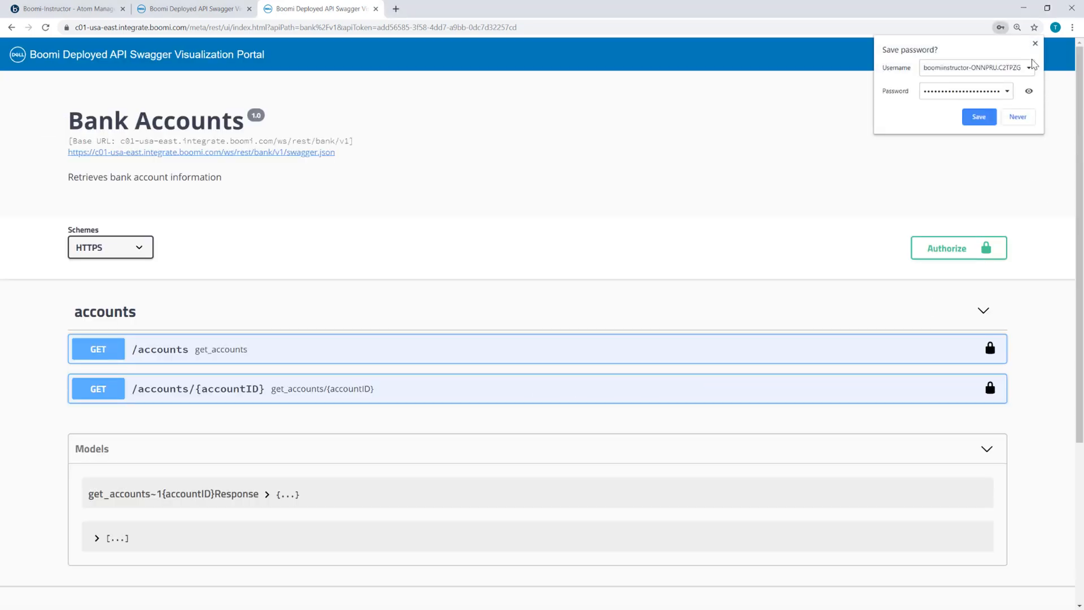
left_click(1018, 117)
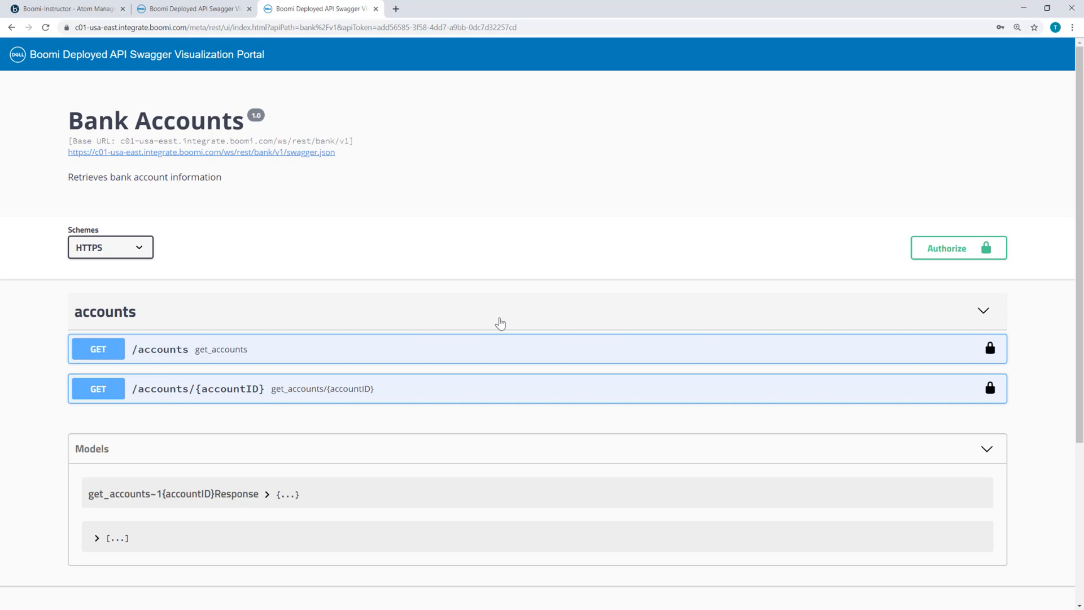